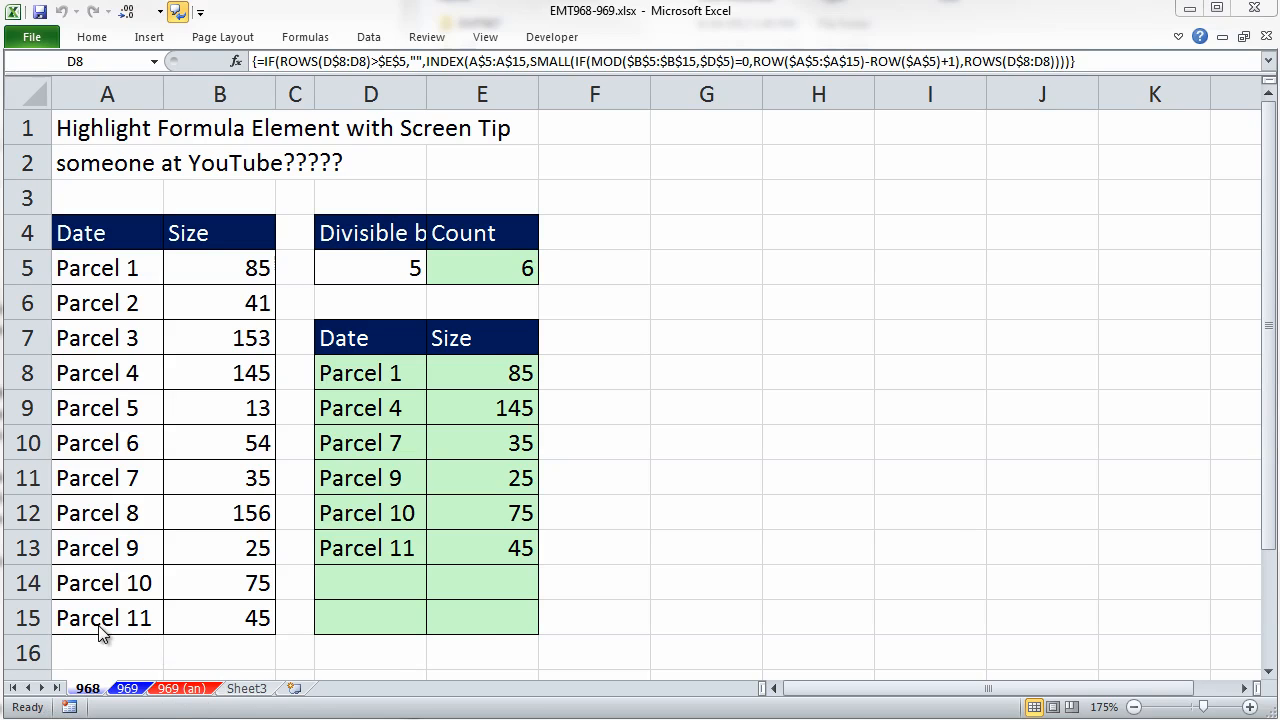
Step: Select cell D8, the first result cell of the Date/Size table
click(370, 372)
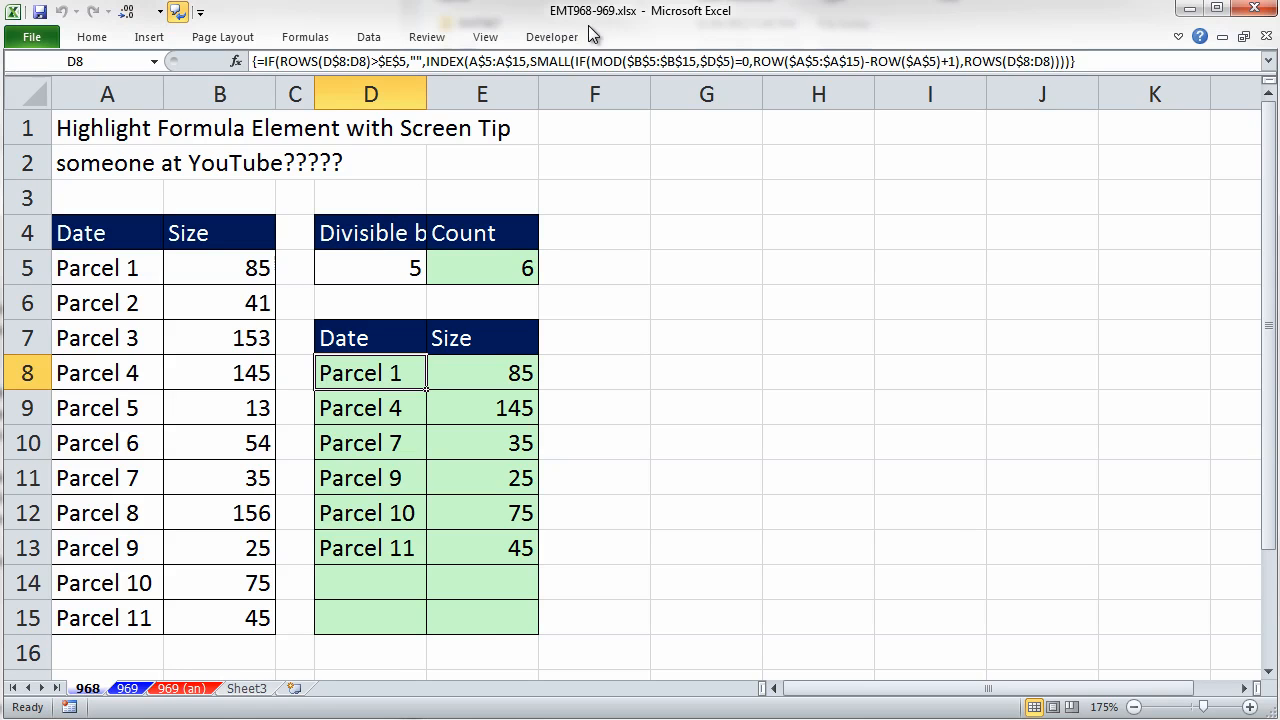
mouse_move(600, 32)
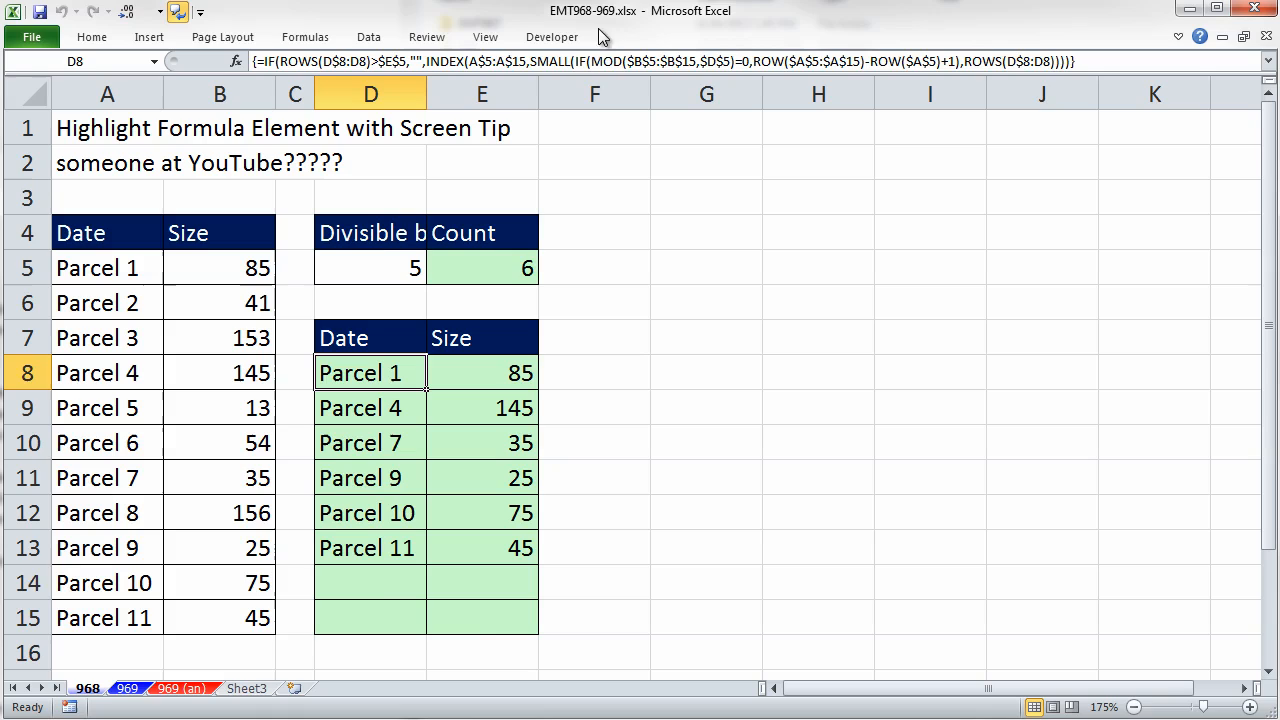
mouse_move(436, 364)
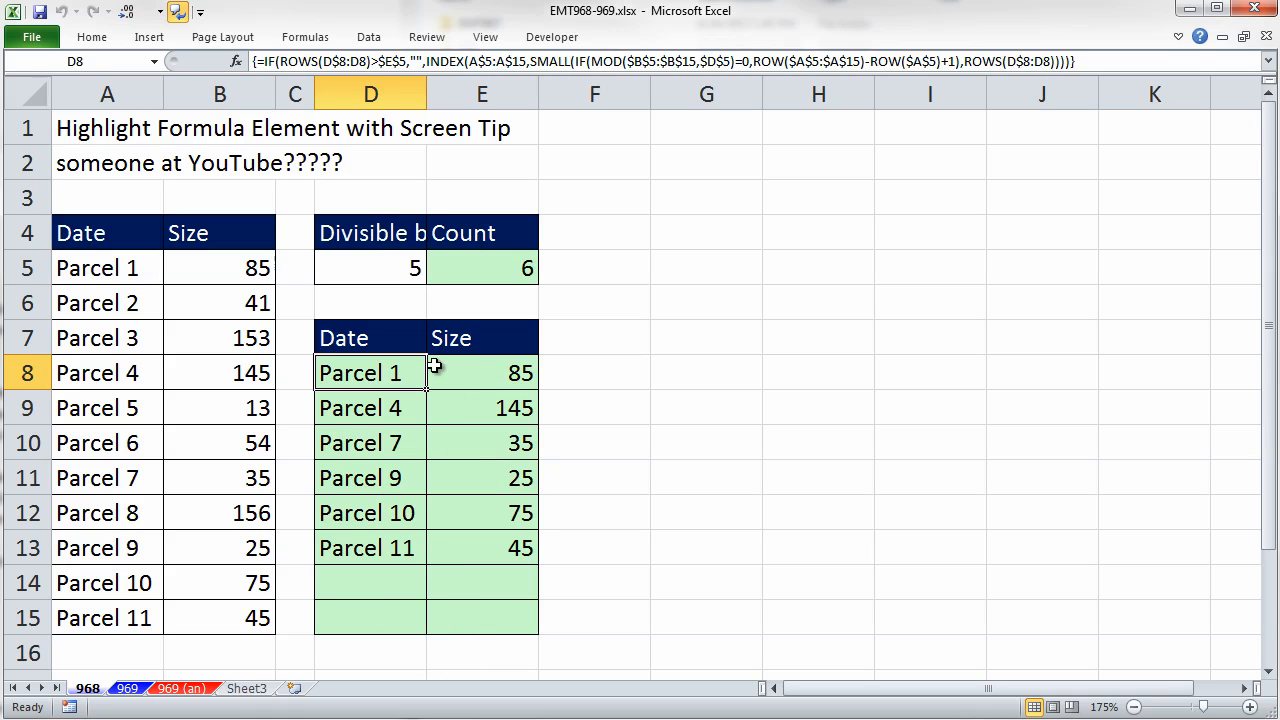
mouse_move(244, 224)
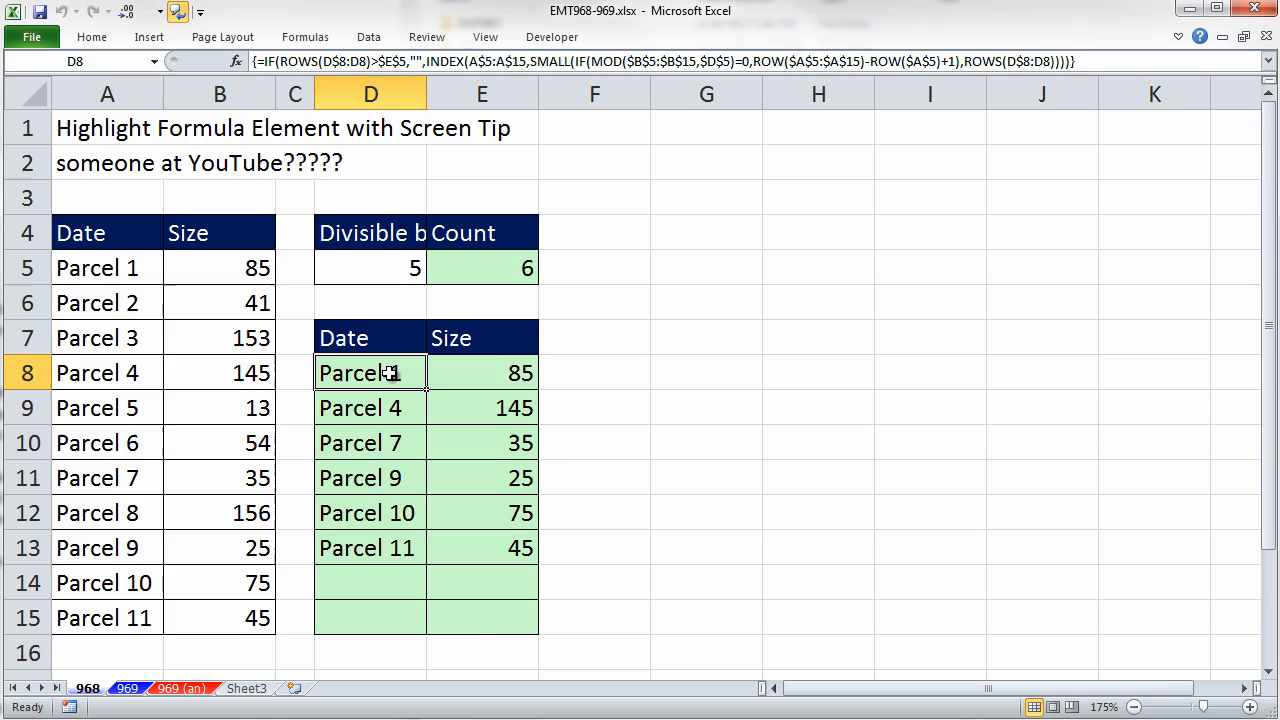
Step: Enter edit mode in D8 and place the cursor inside the nested IF argument
double_click(370, 374)
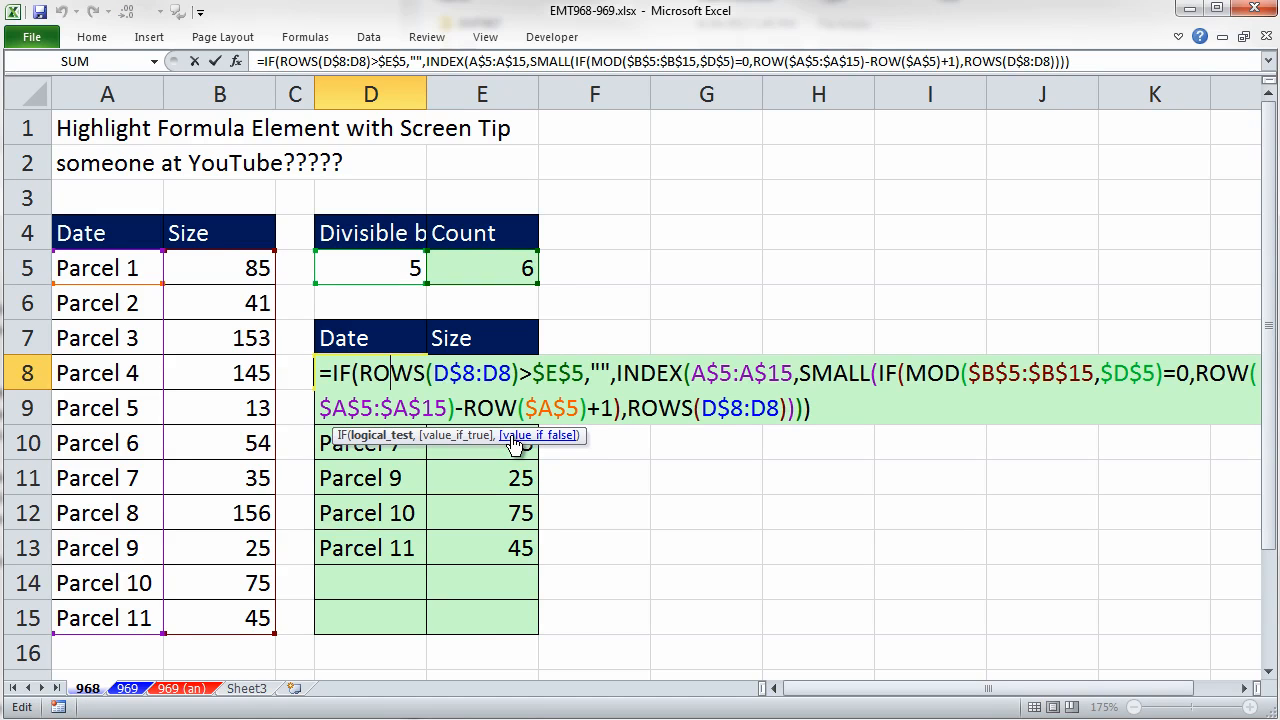
mouse_move(924, 420)
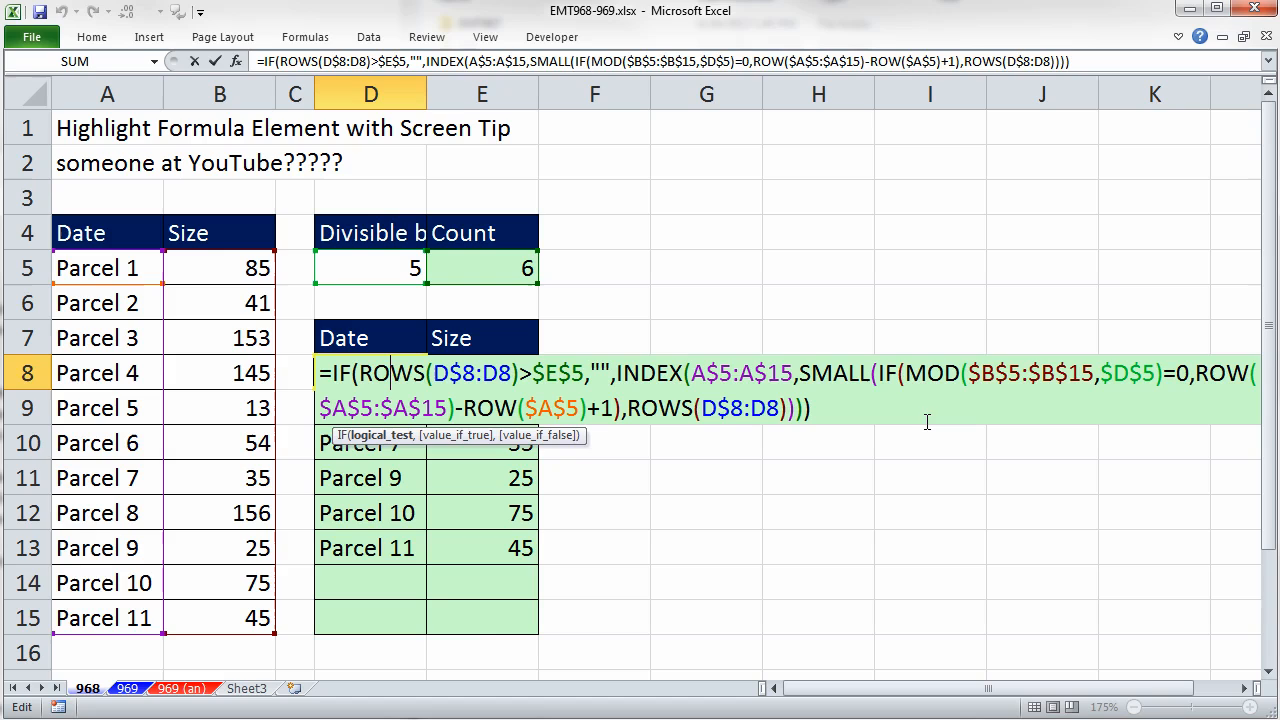
double_click(932, 374)
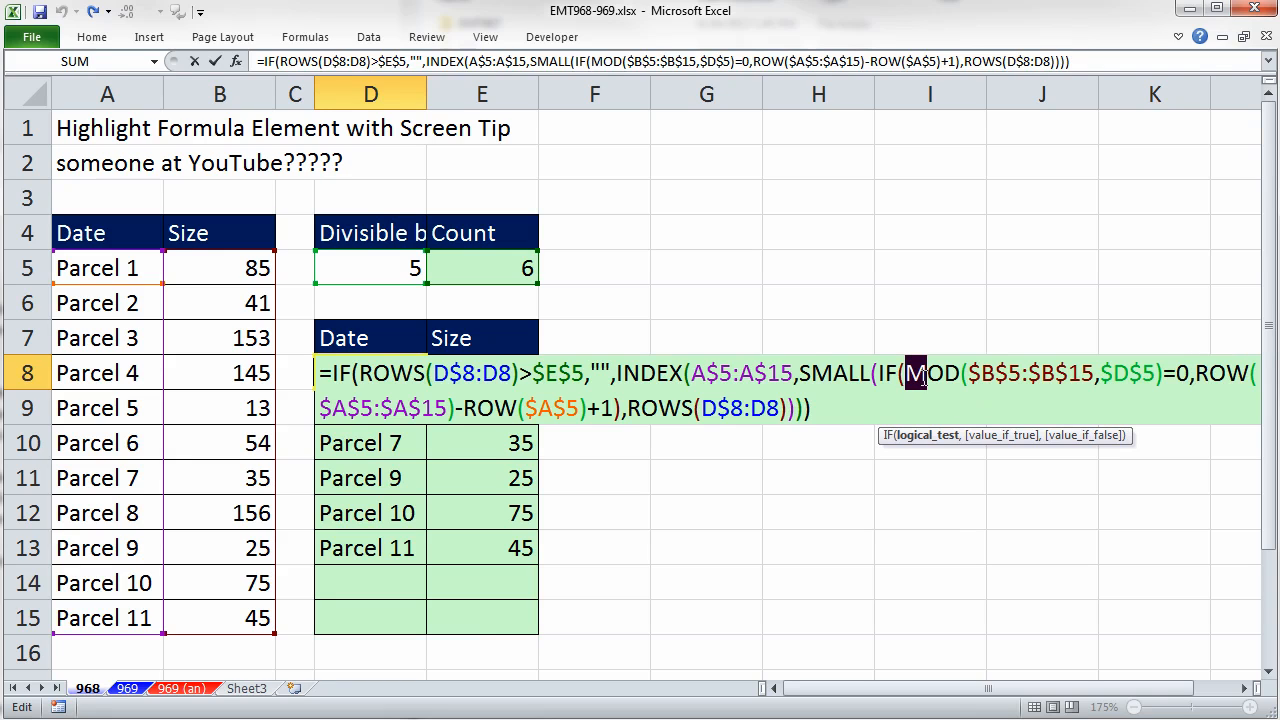
mouse_move(930, 374)
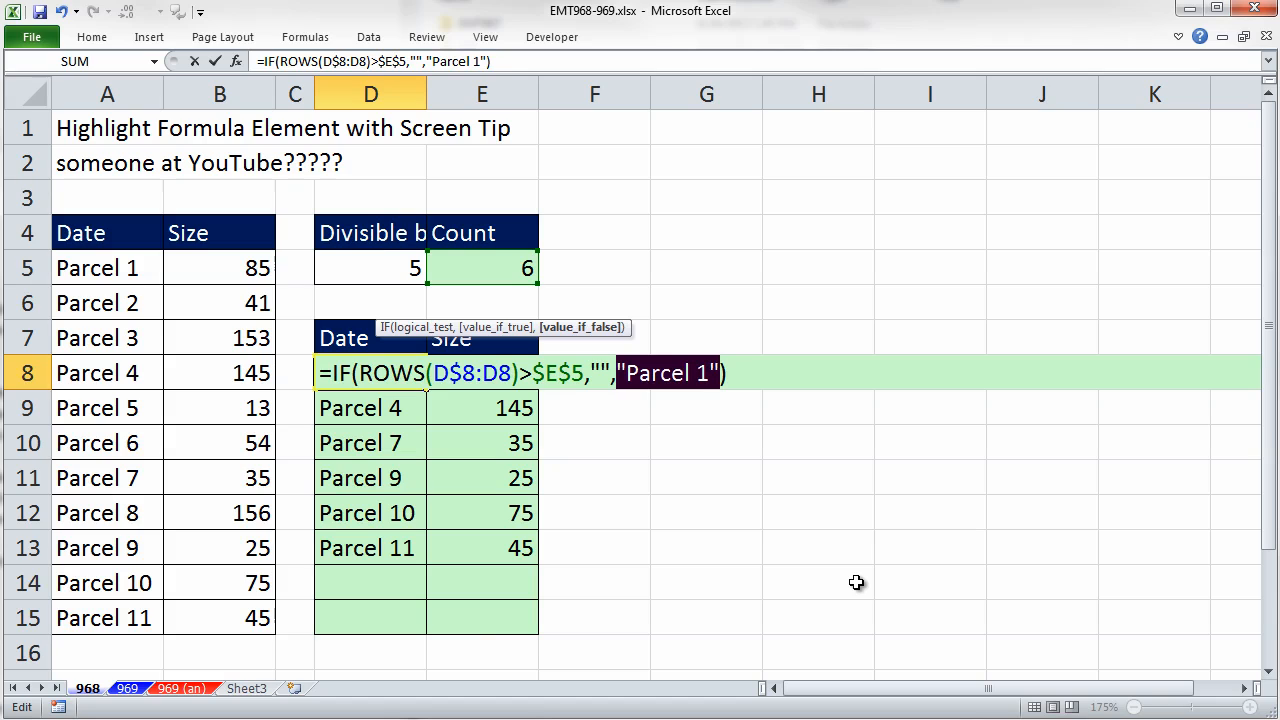
mouse_move(496, 328)
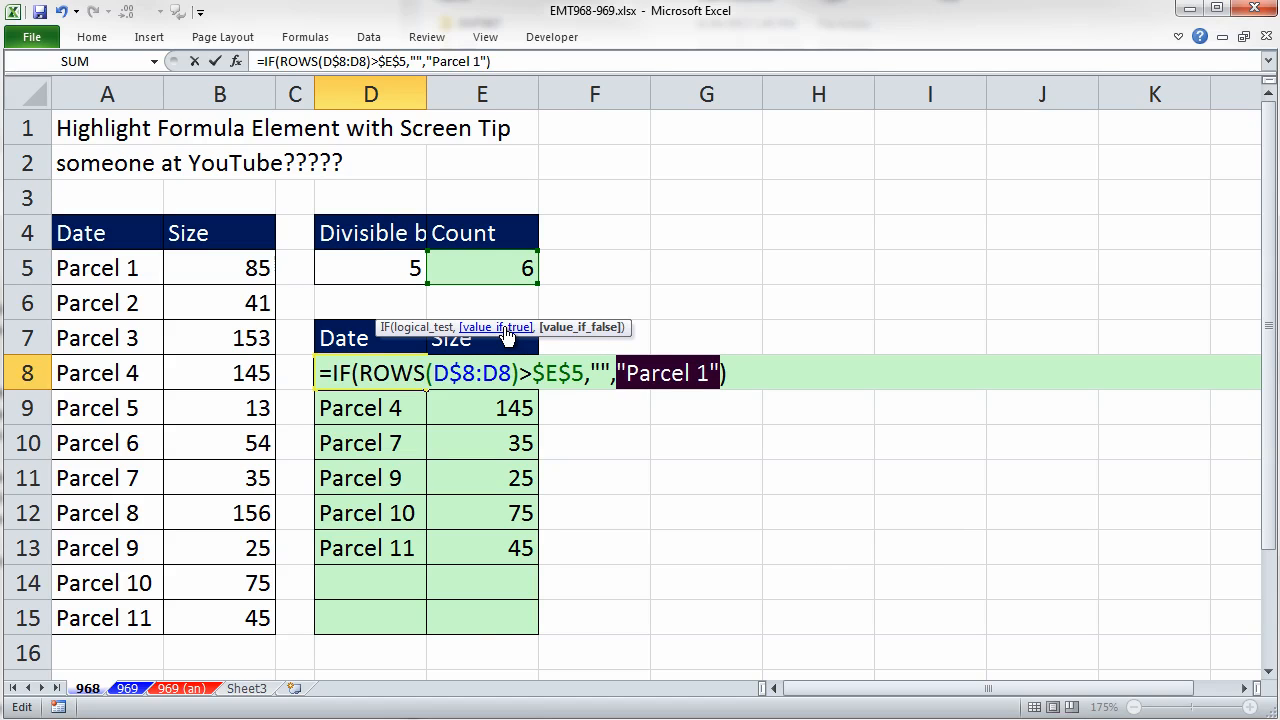